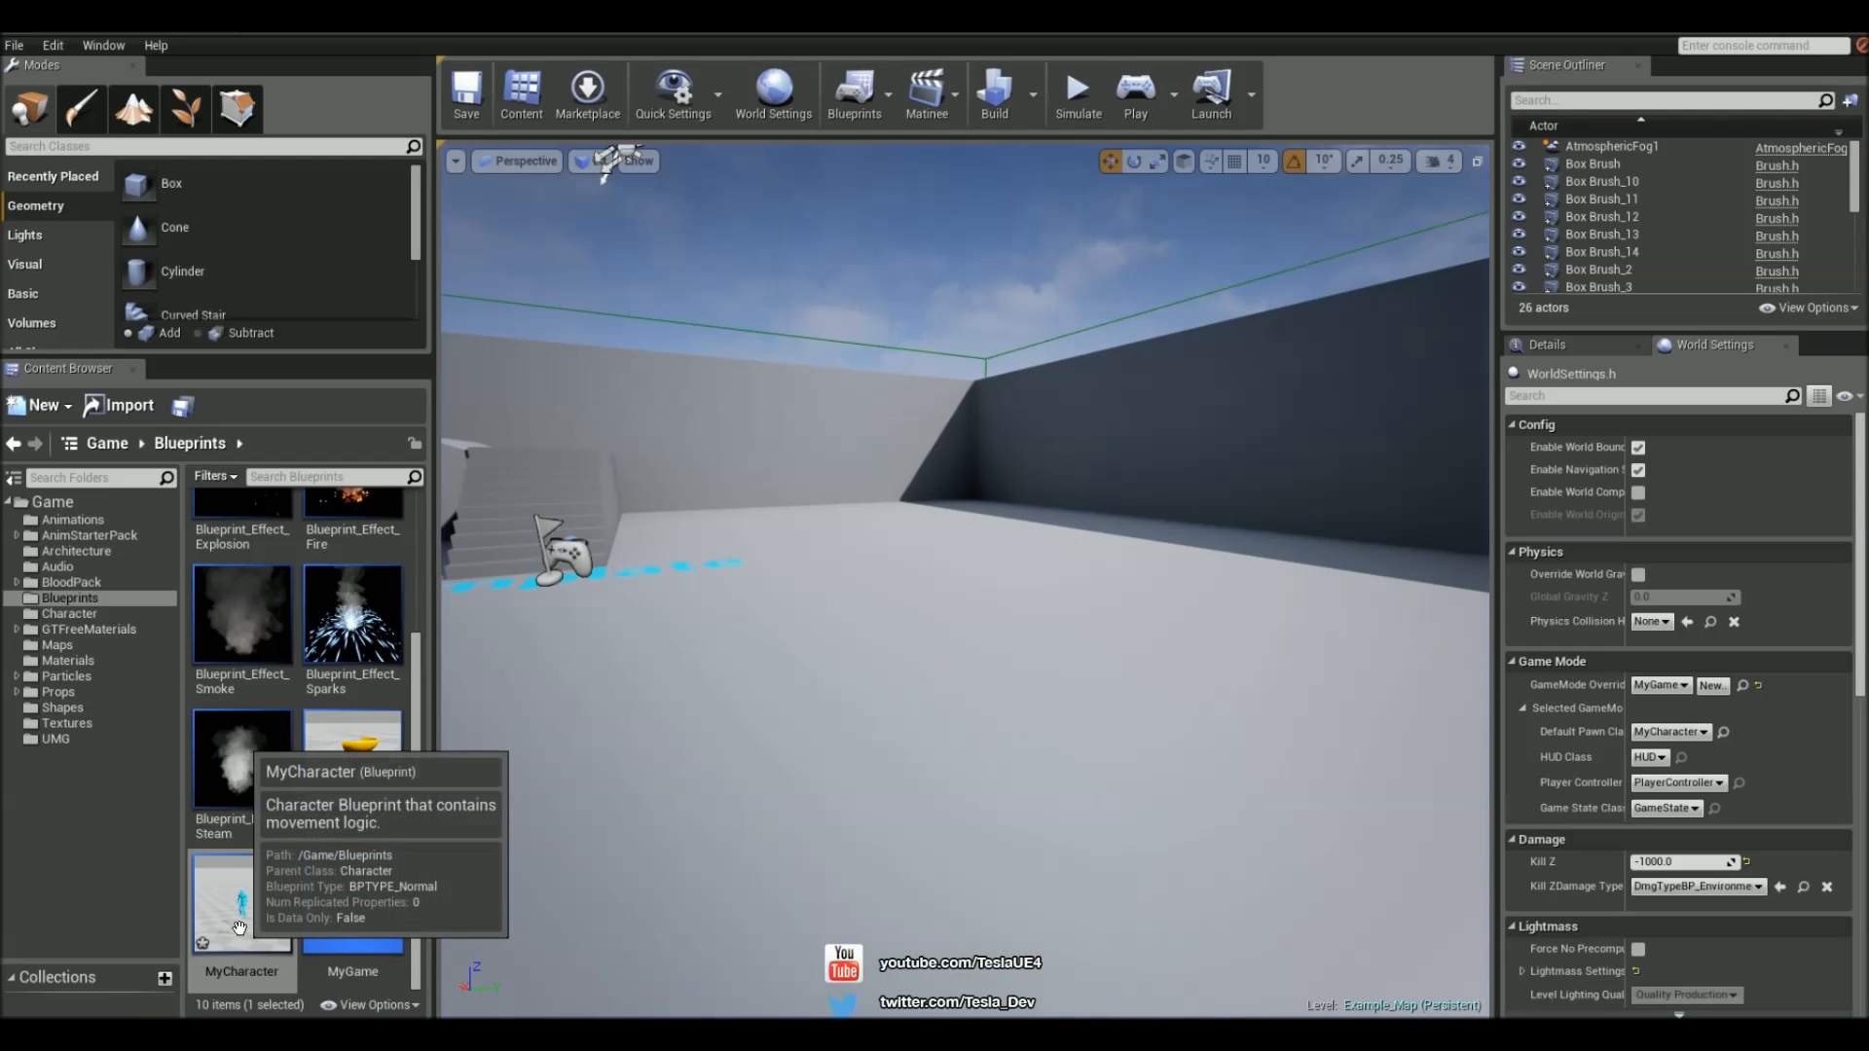
Open the MyCharacter blueprint in Components mode, showing mesh, CameraBoom and FollowCamera
double_click(241, 901)
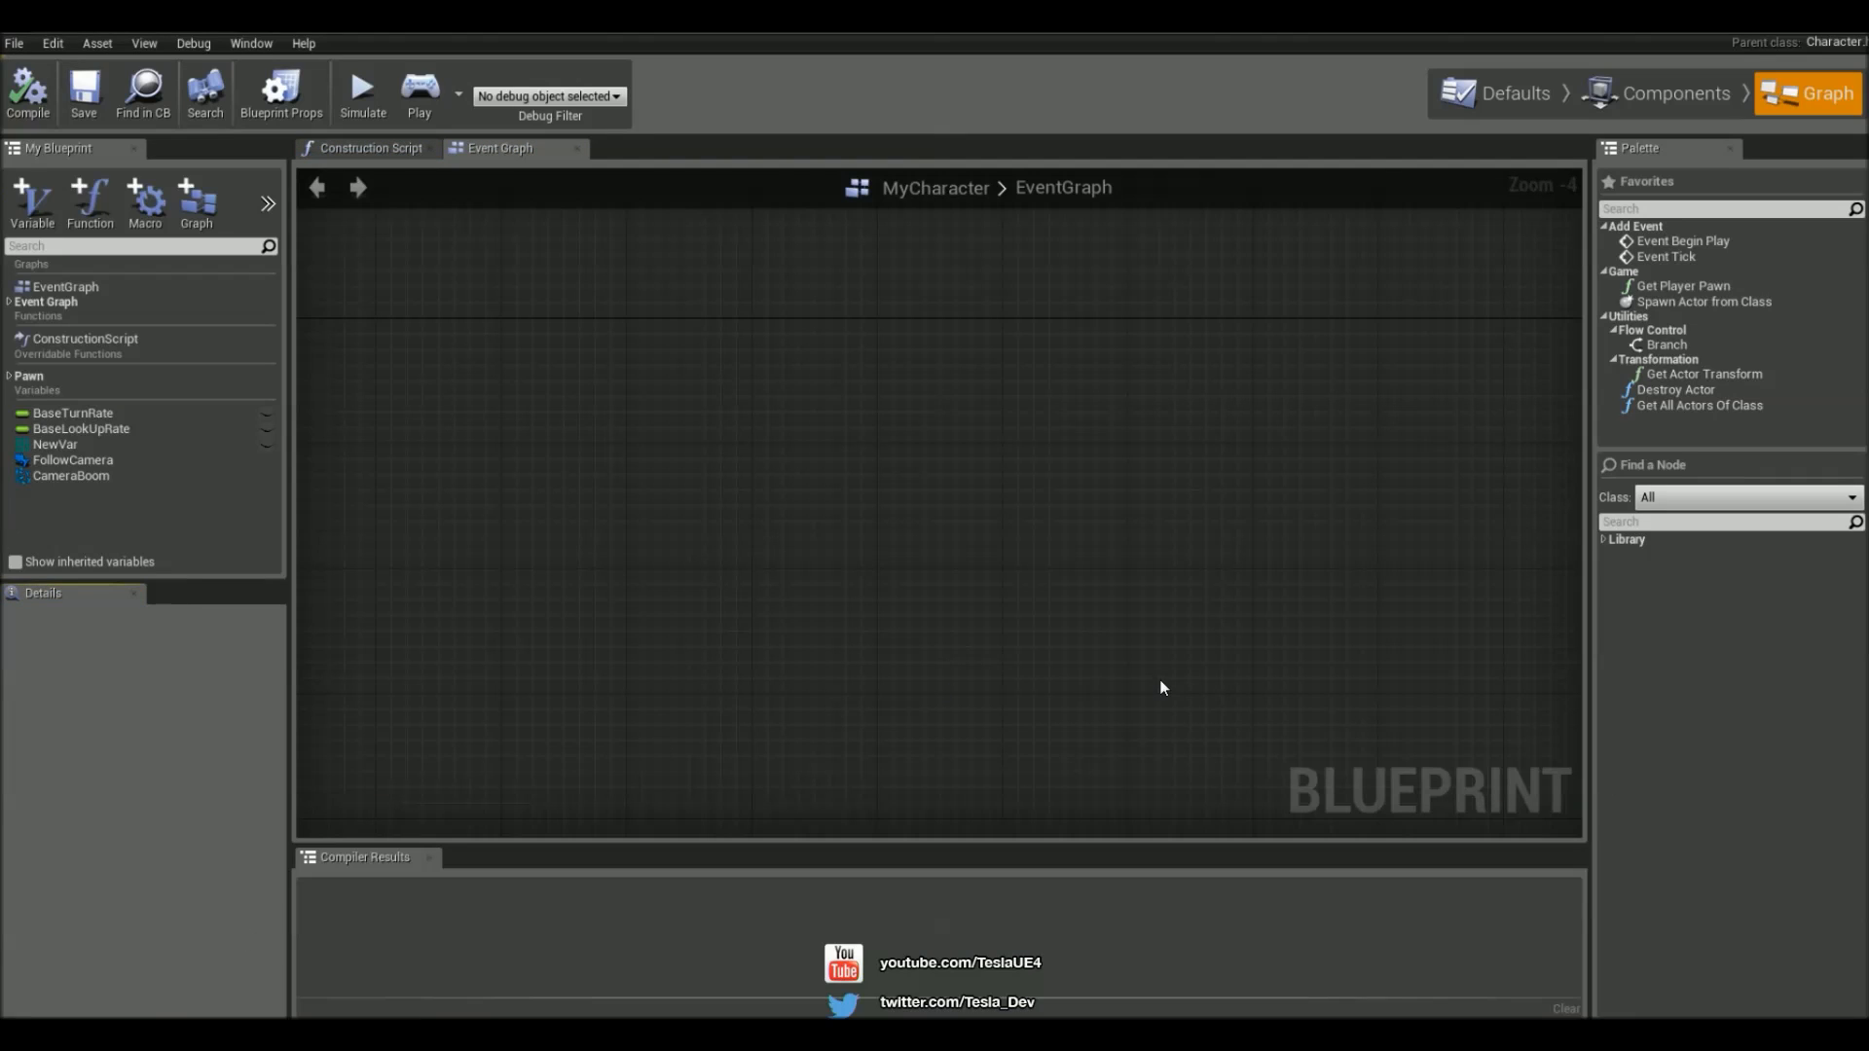
mouse_move(1160, 394)
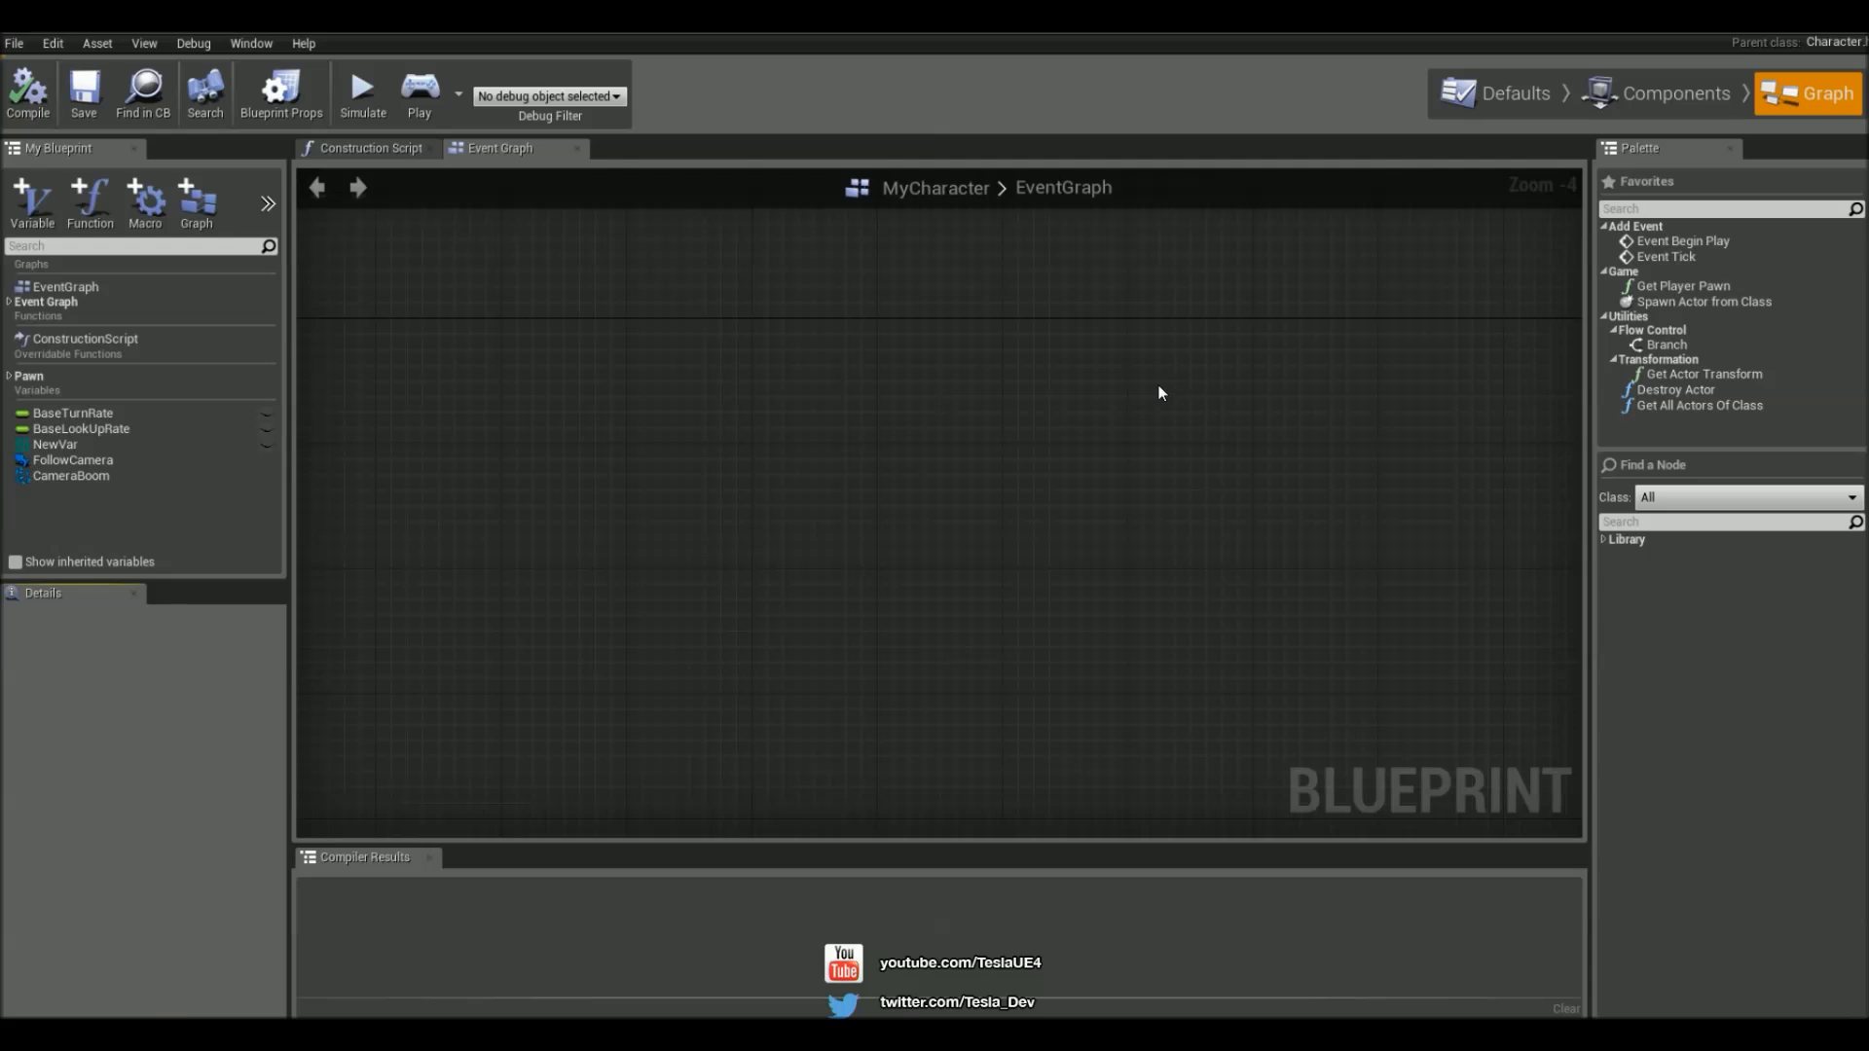
click(1659, 92)
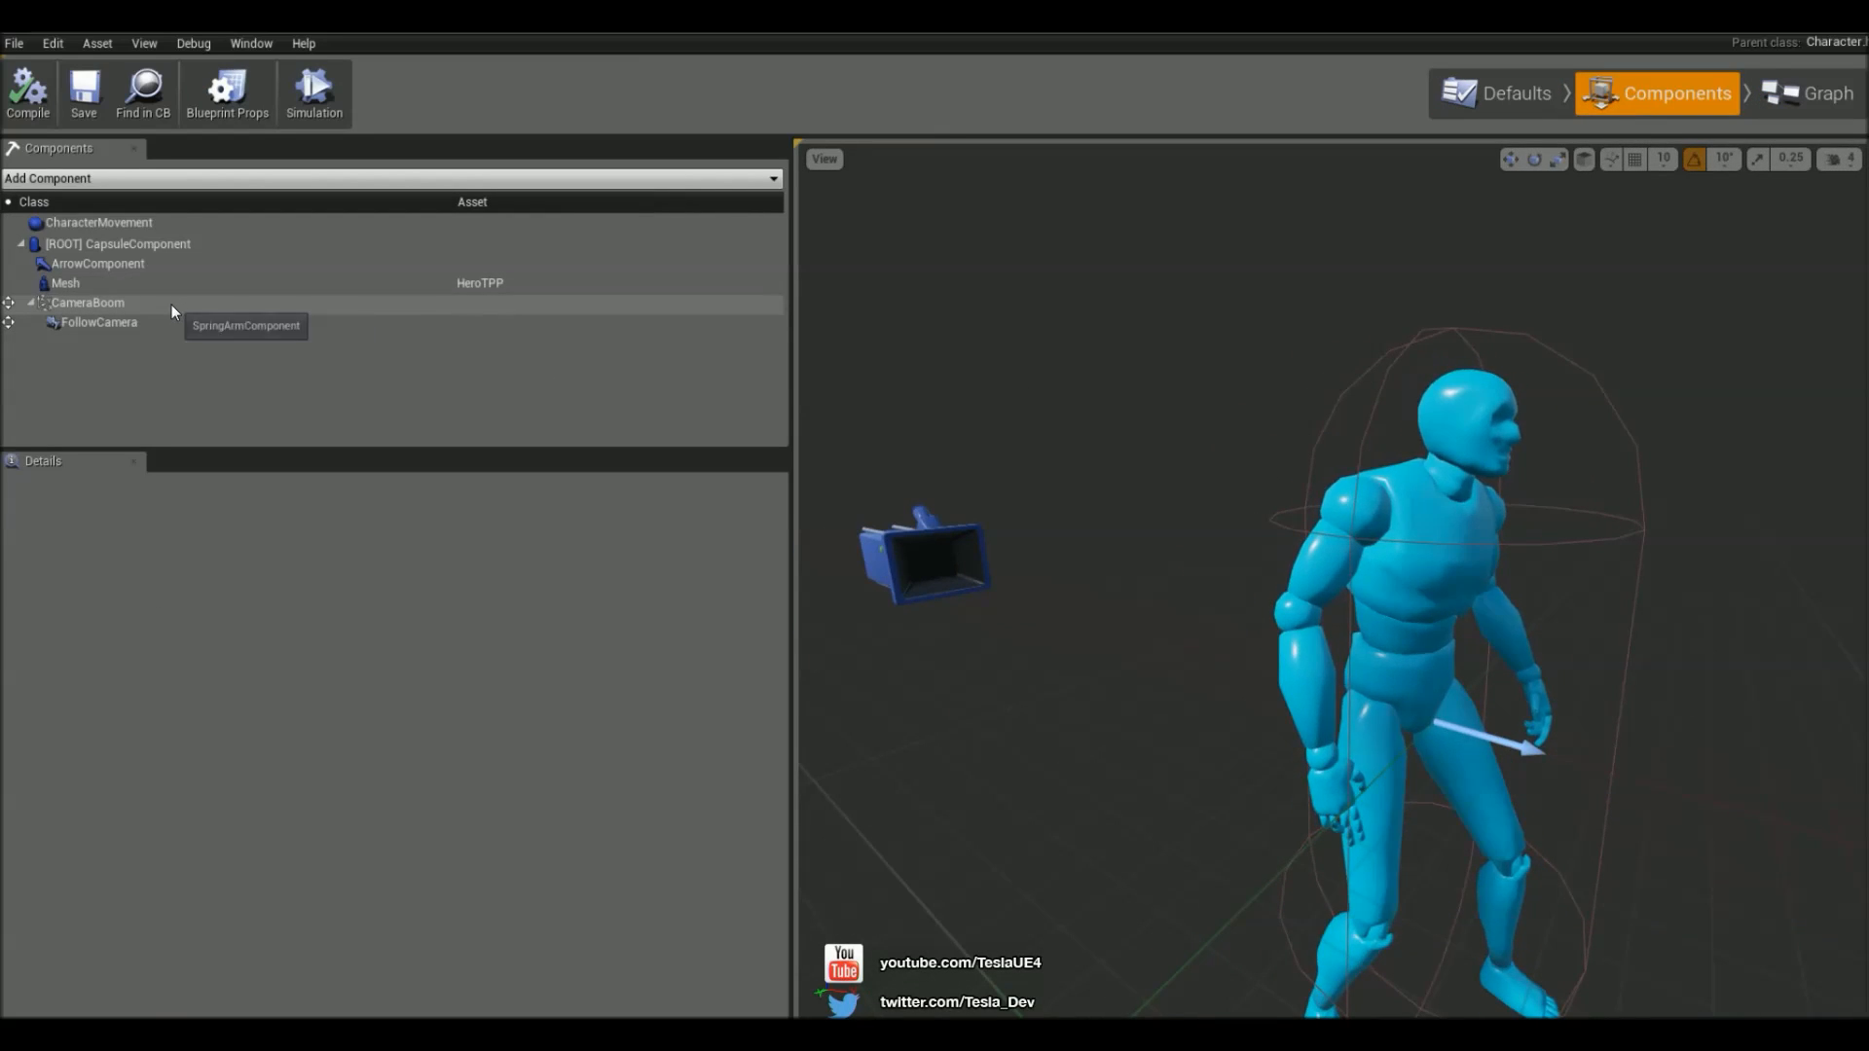
Select CameraBoom and scroll its Details down to the Camera and Lag settings
click(76, 303)
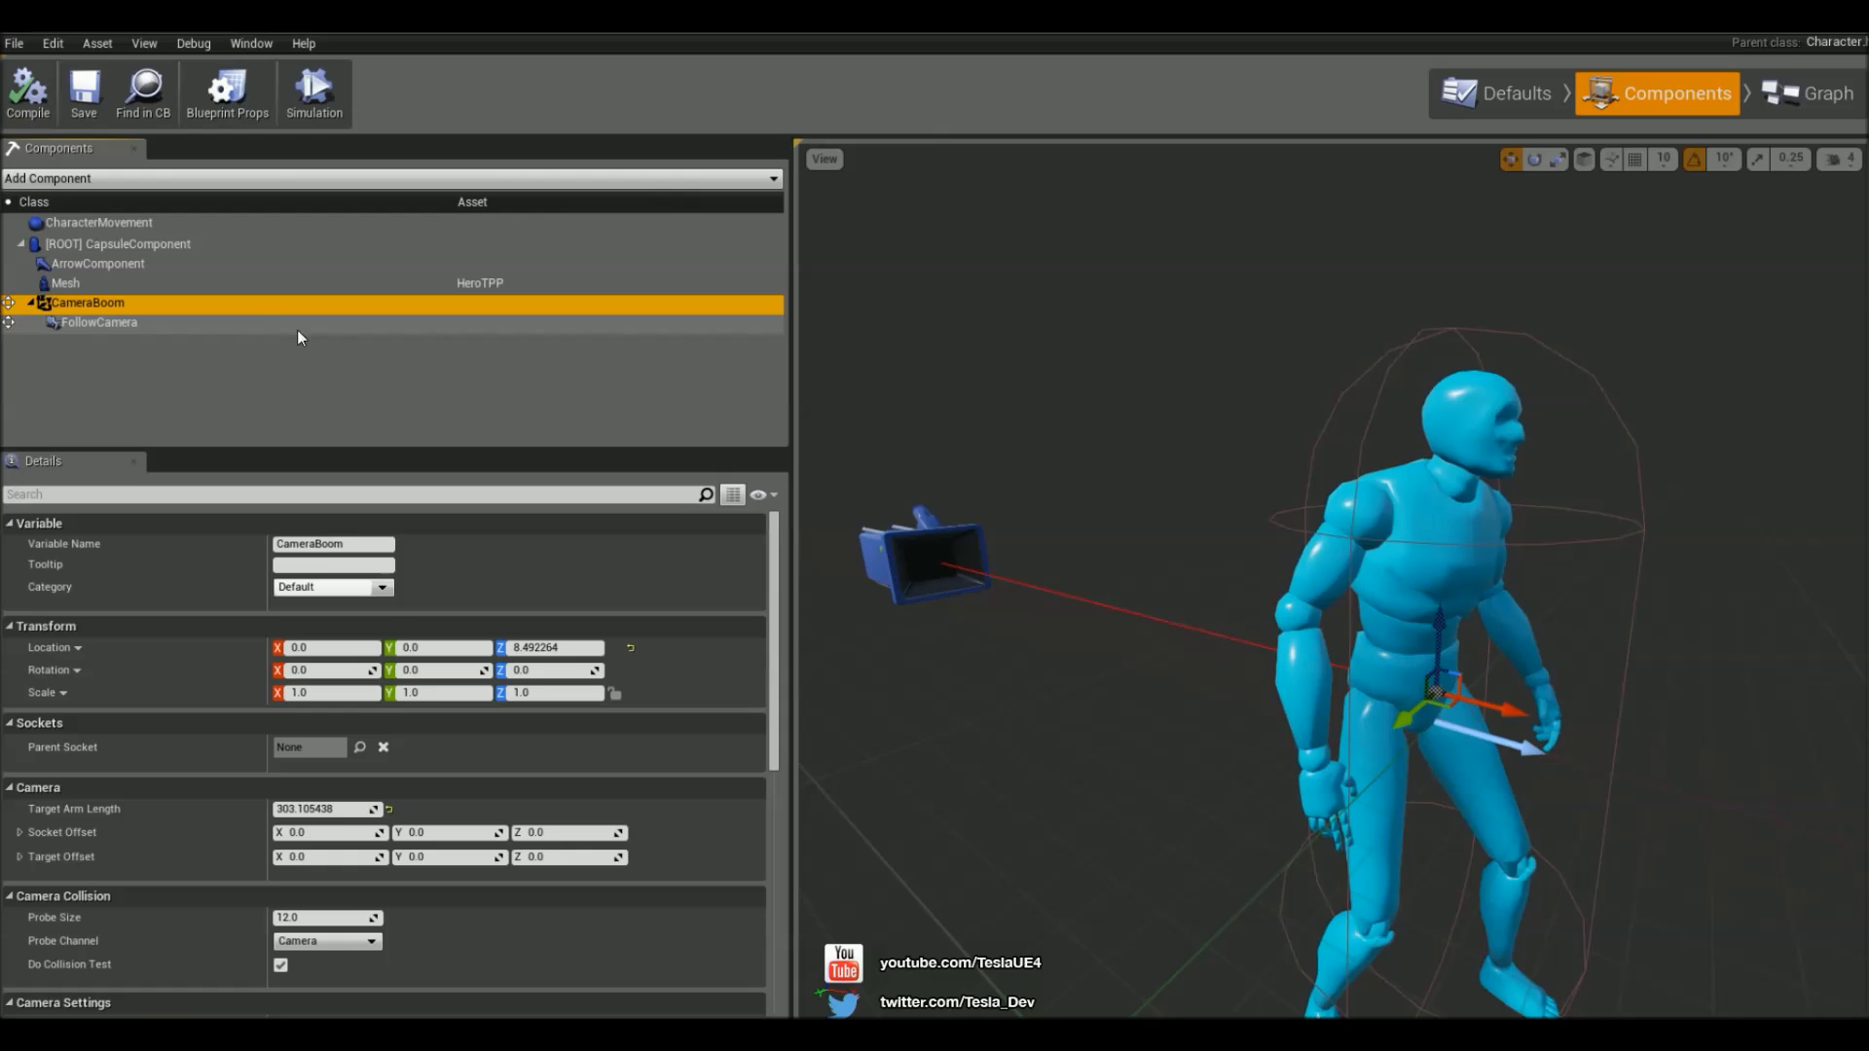
scroll(down, 3)
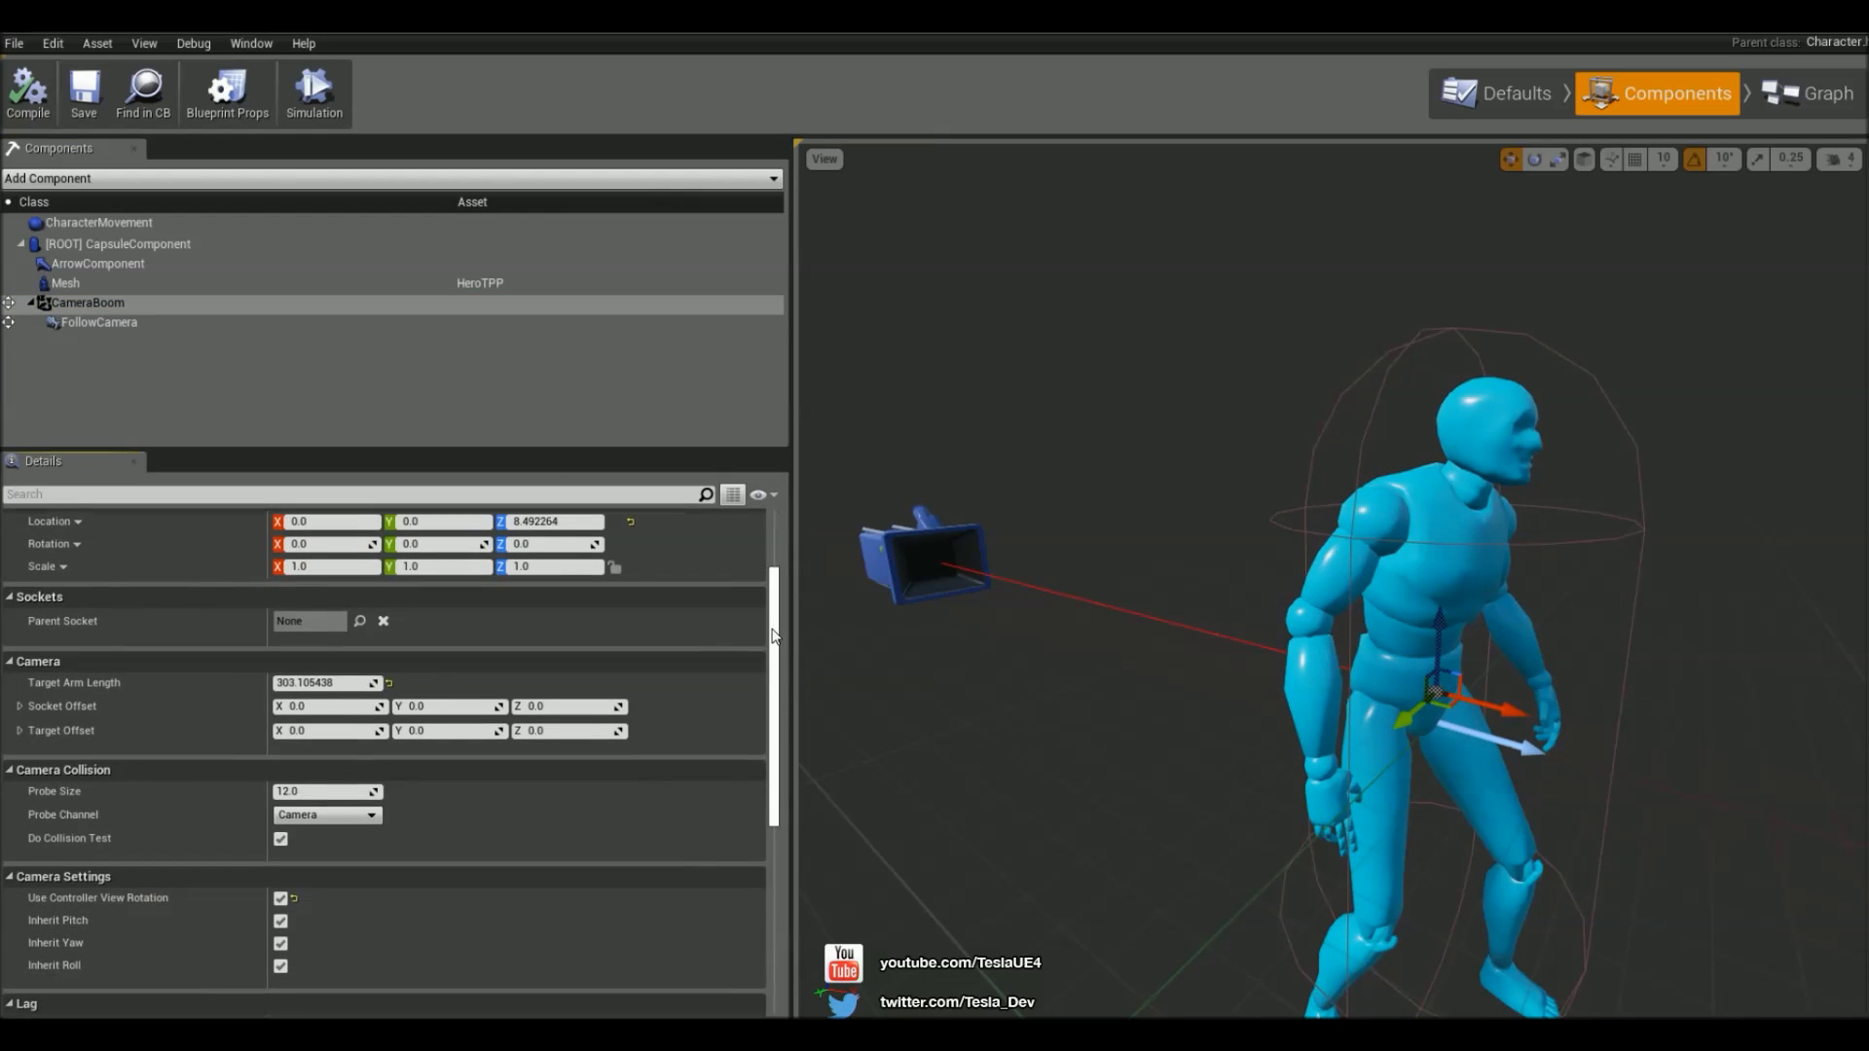
scroll(down, 3)
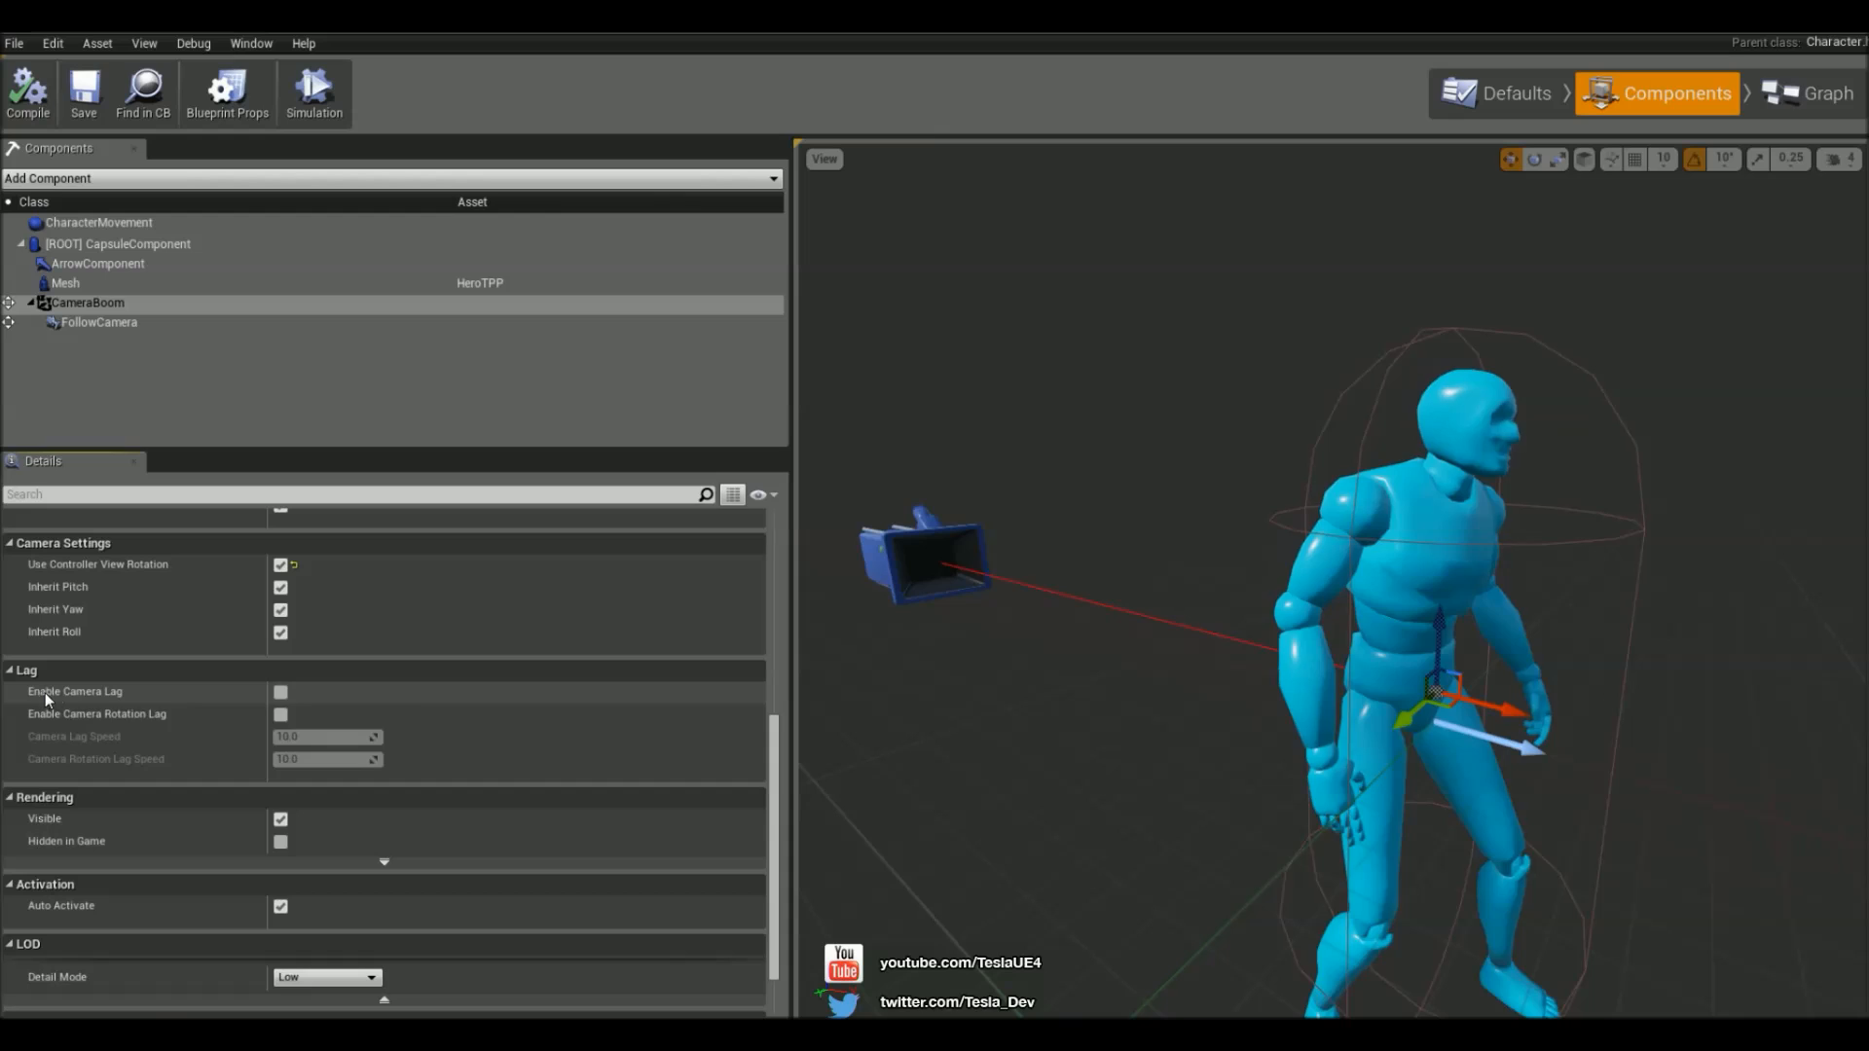
Enable Camera Lag on CameraBoom and set Camera Lag Speed to 2.0
click(280, 692)
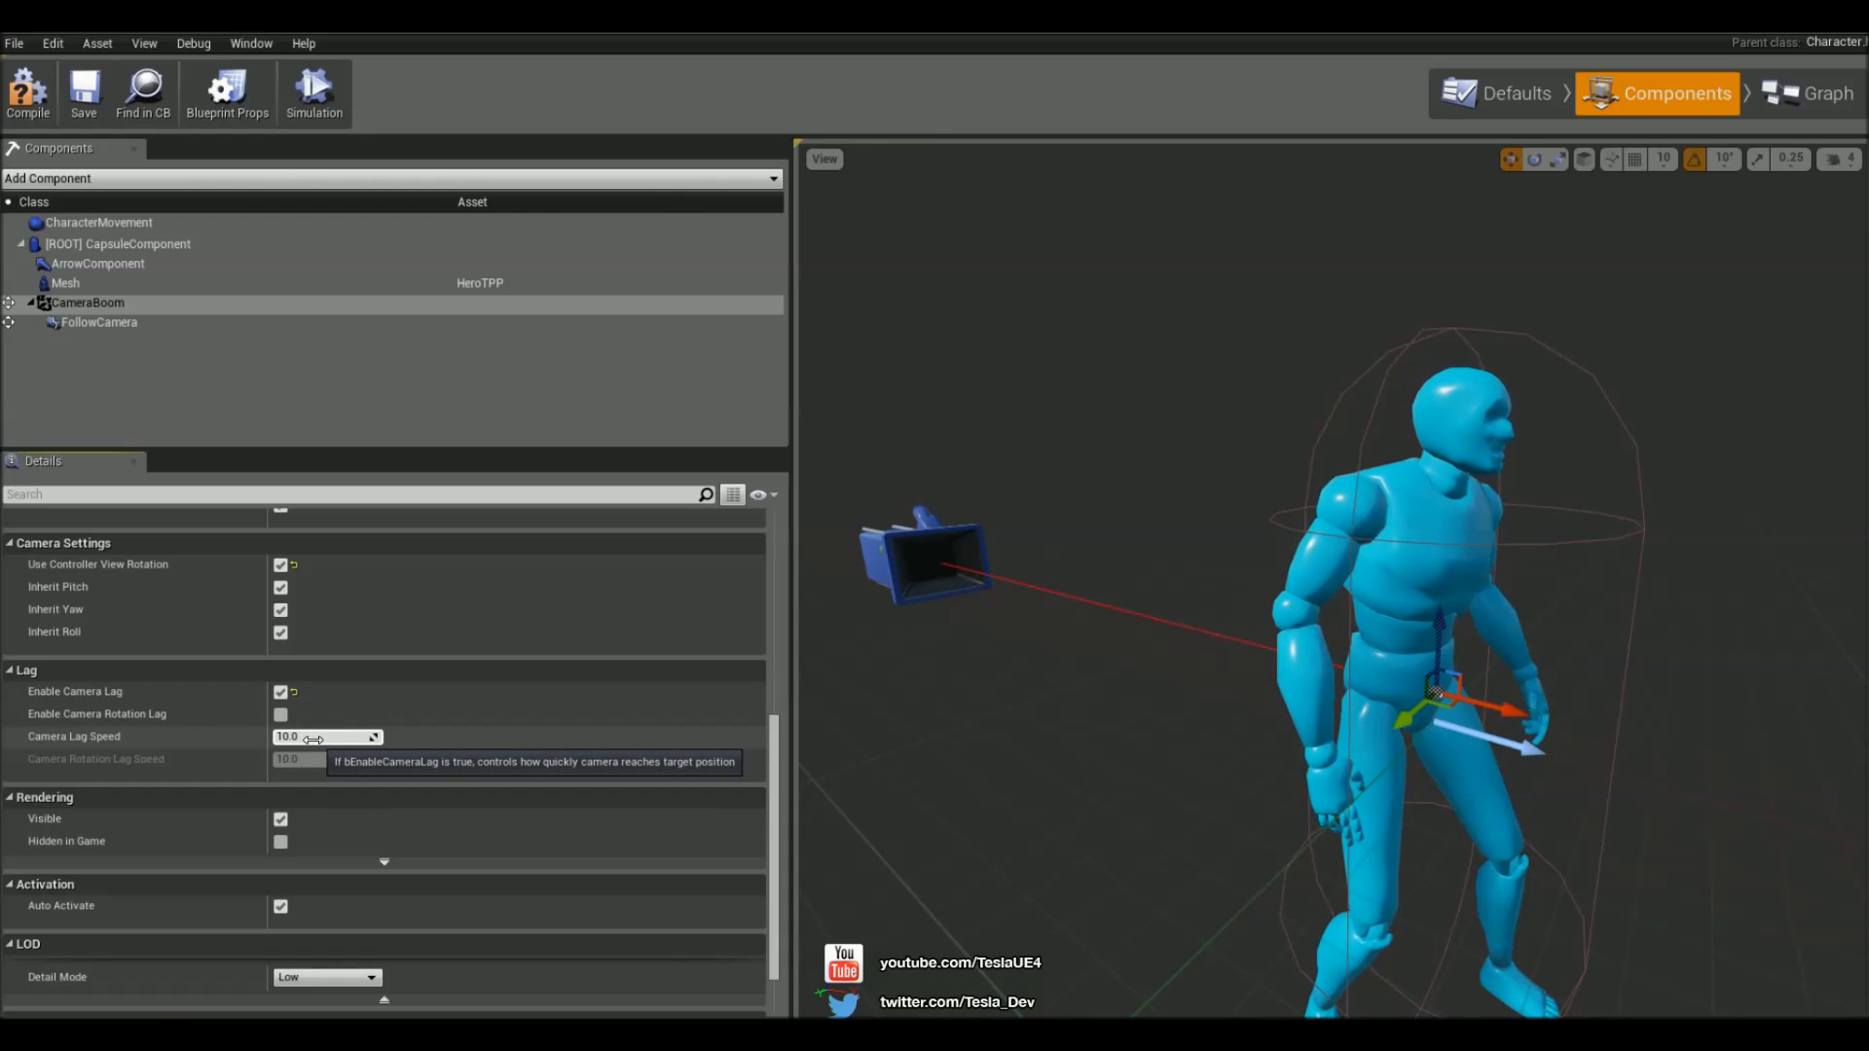
click(312, 737)
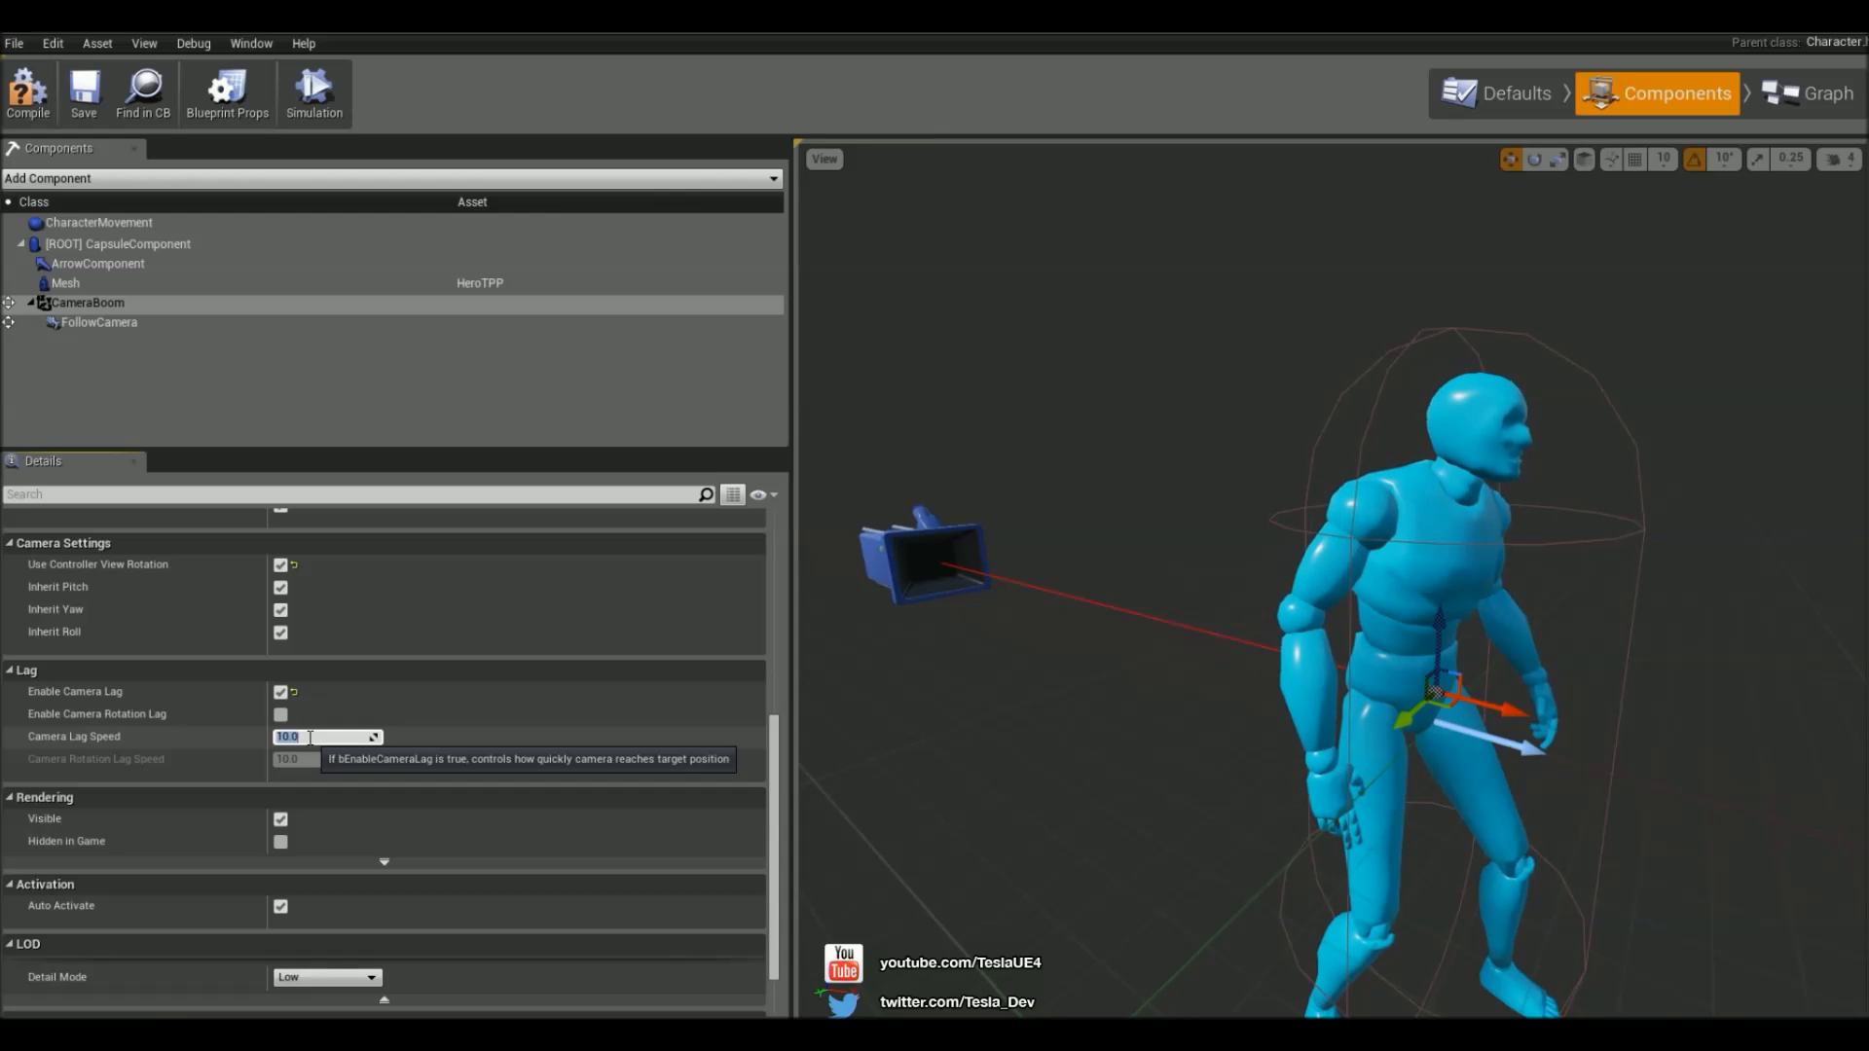
text(2.0)
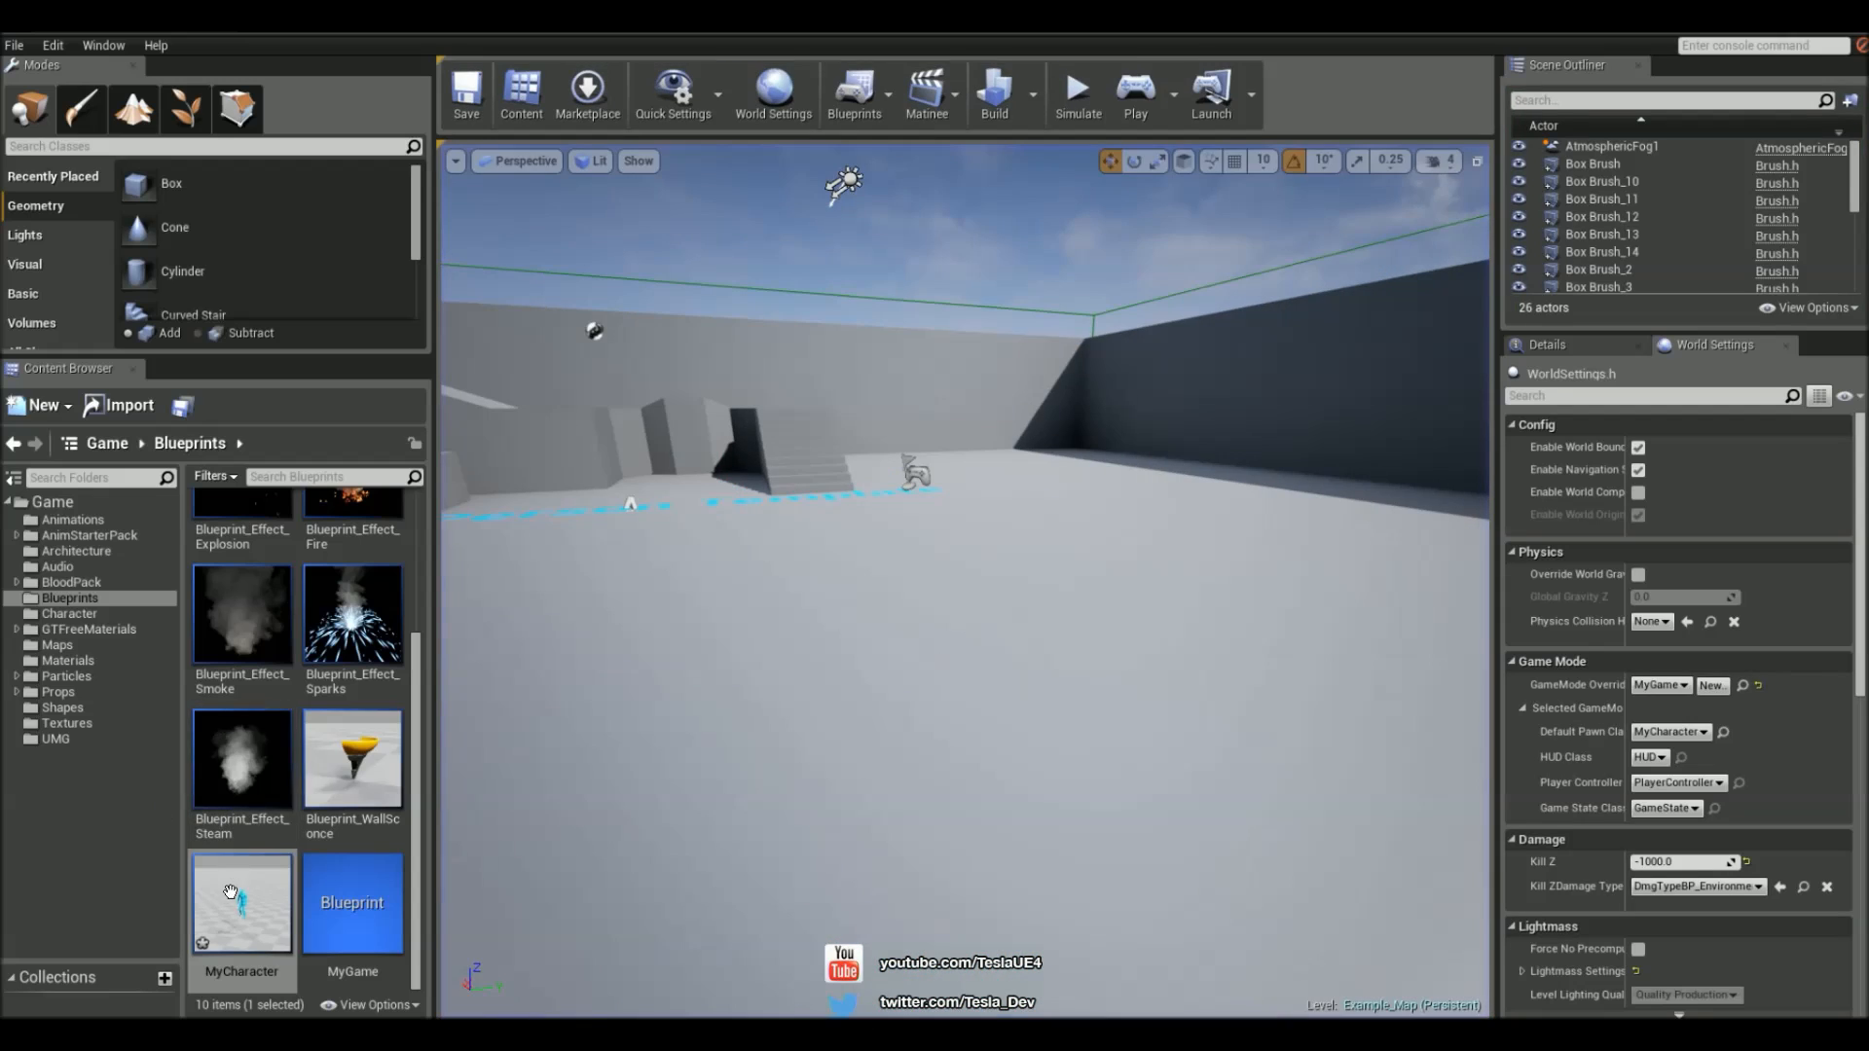
Reopen MyCharacter and select CameraBoom to confirm camera lag is on at speed 2.0
double_click(241, 904)
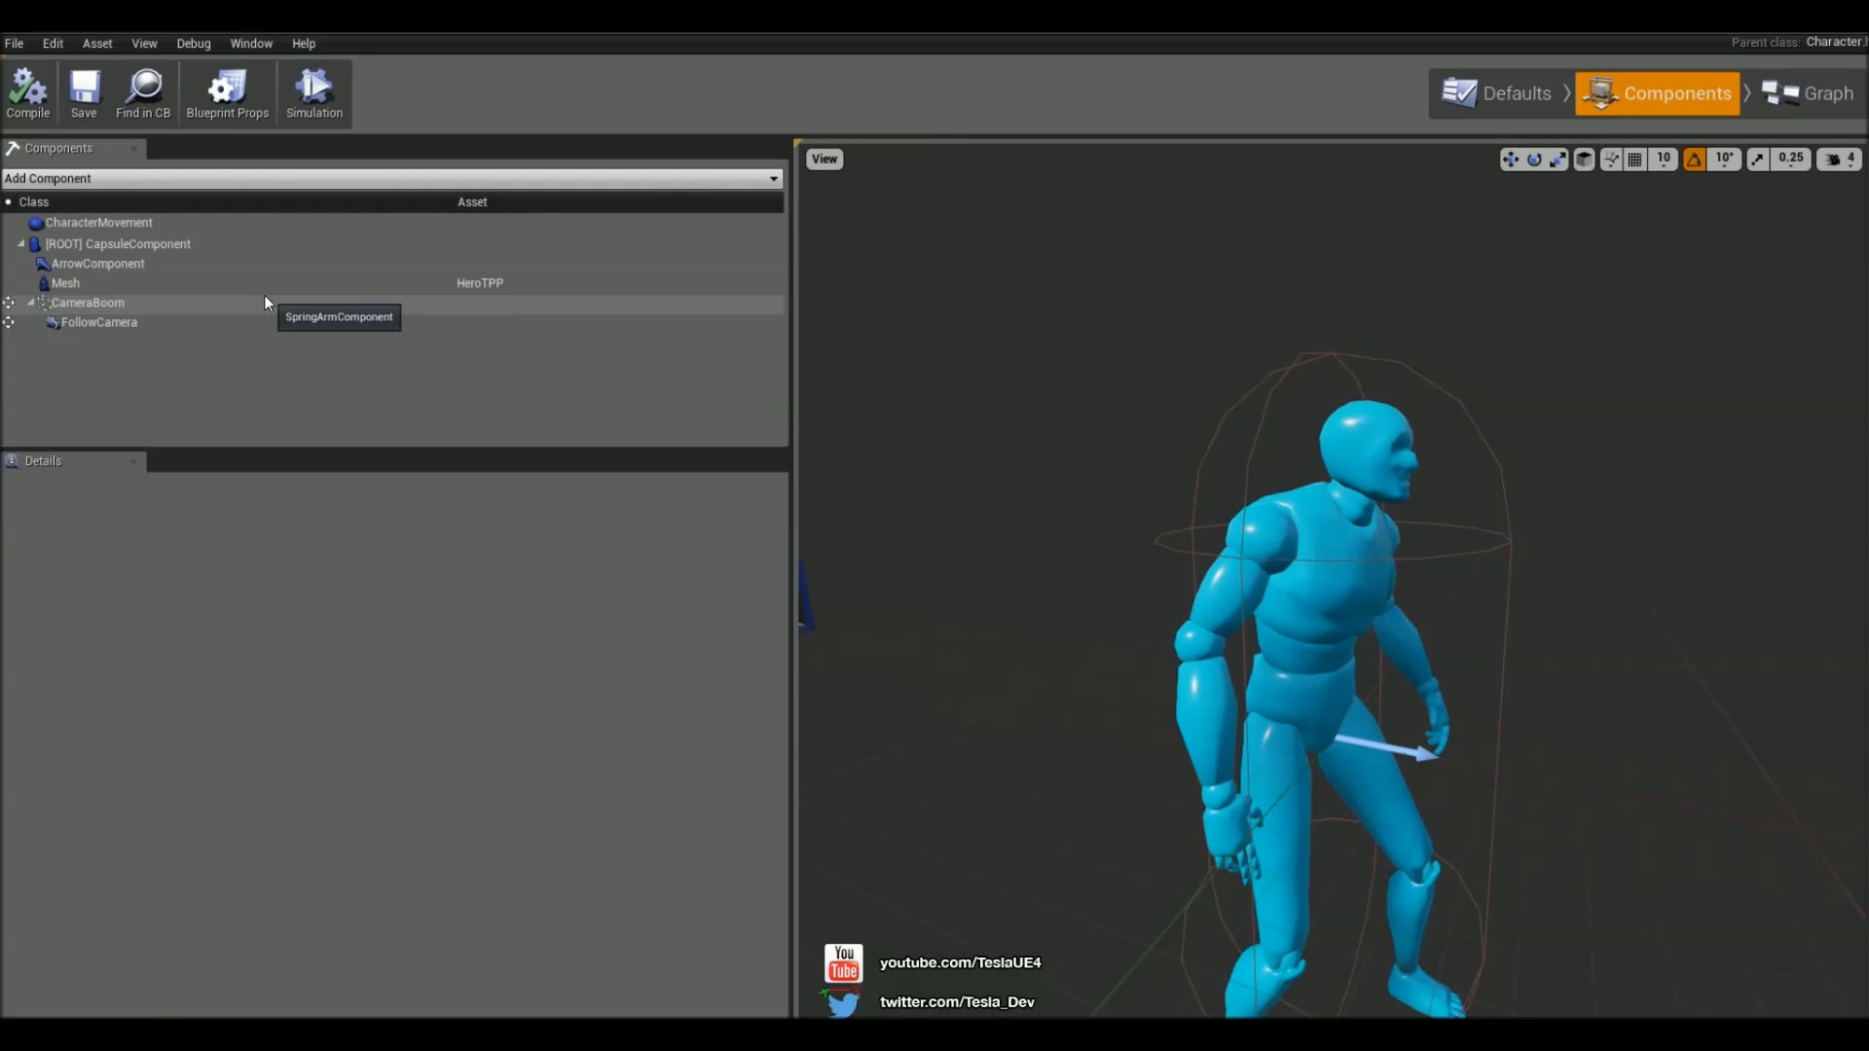
click(73, 302)
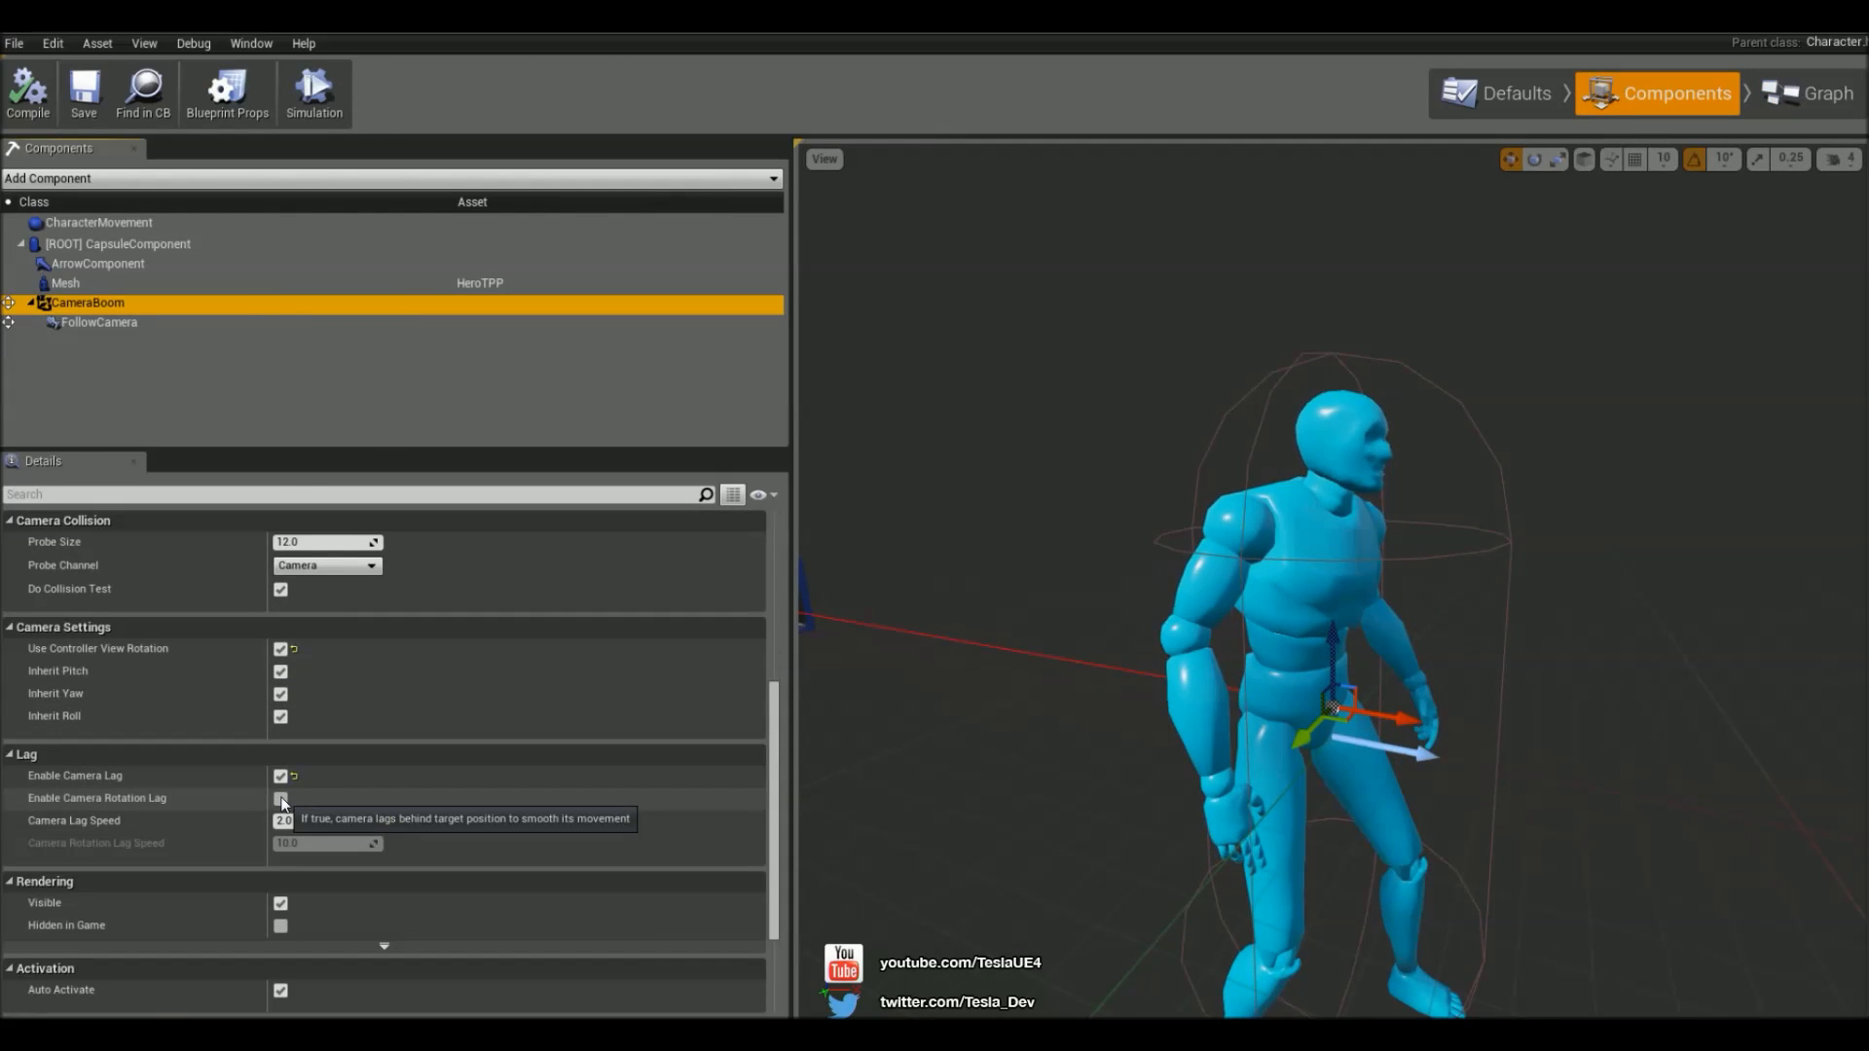